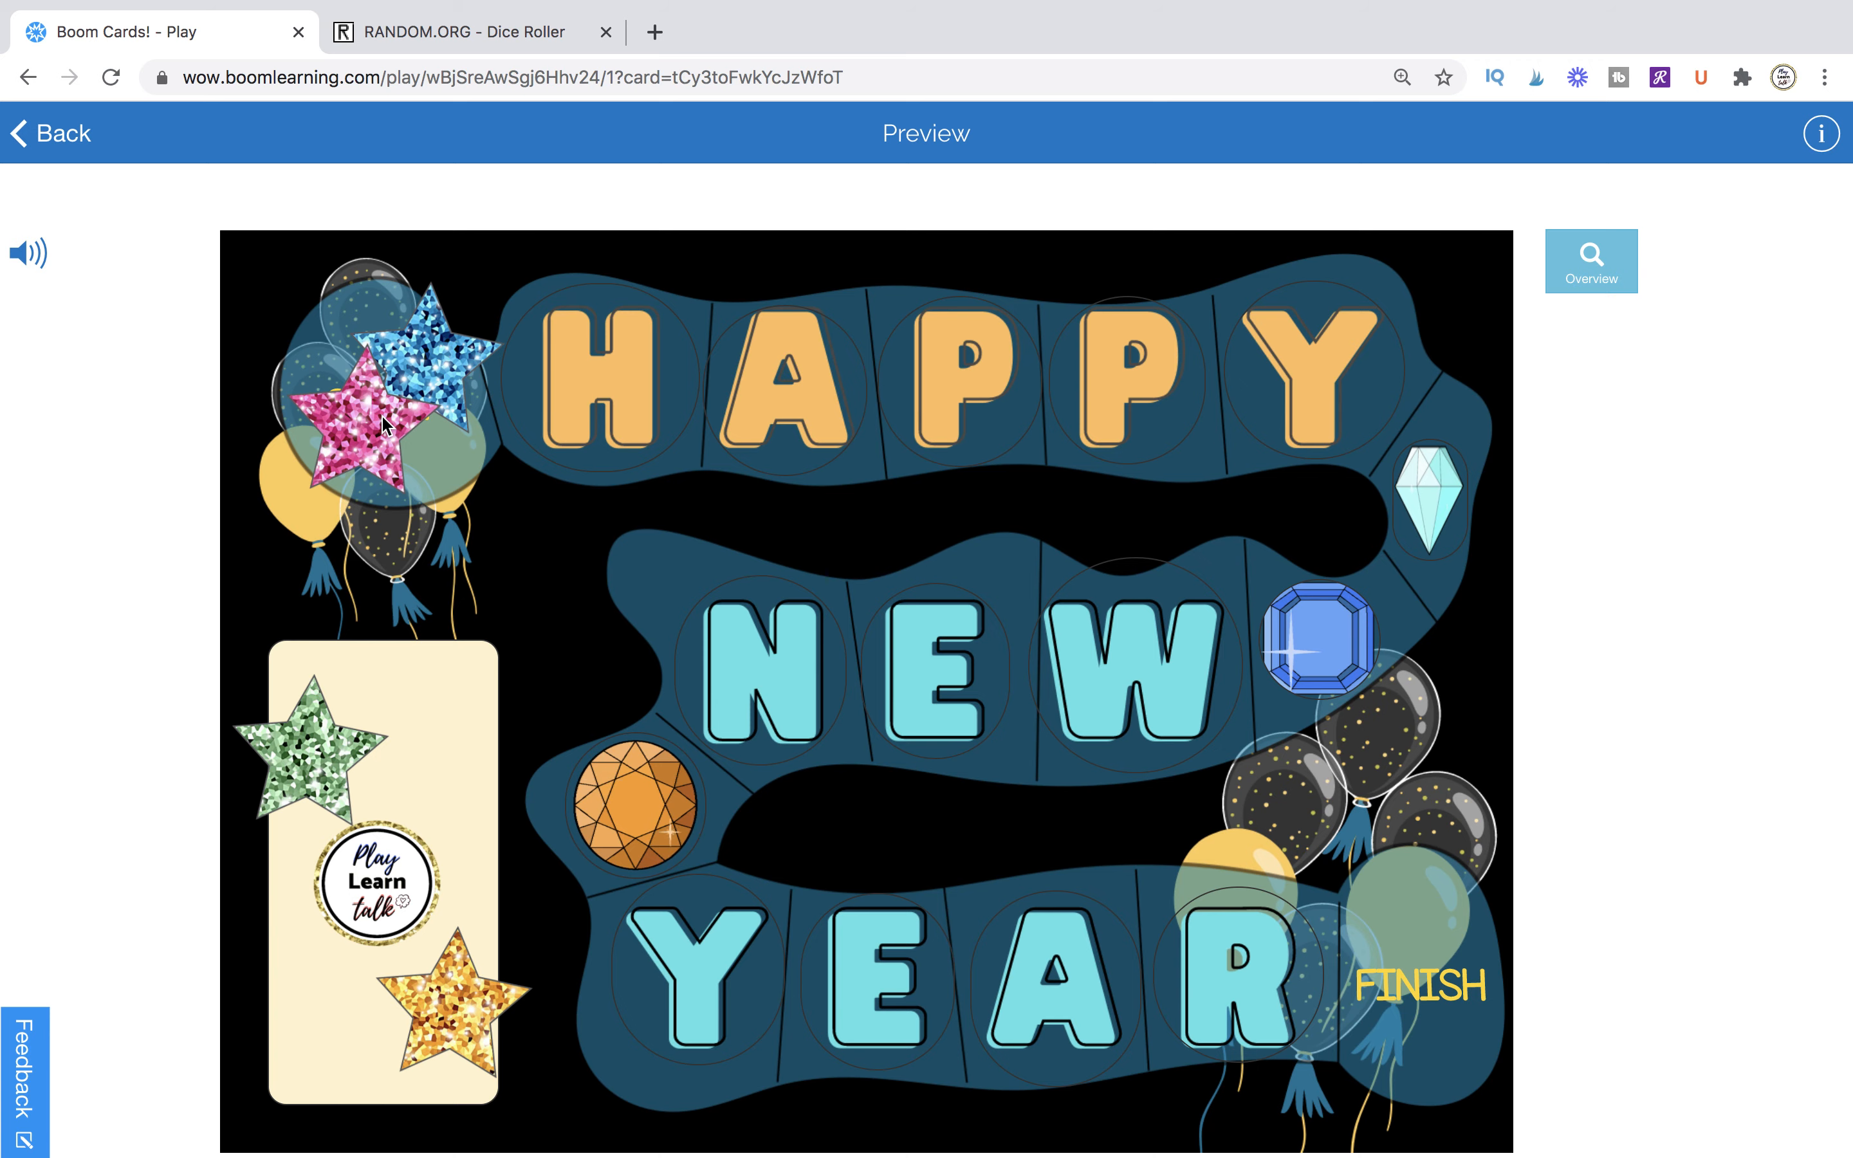
# - Roll the RANDOM.ORG die again so it shows five
pyautogui.click(467, 33)
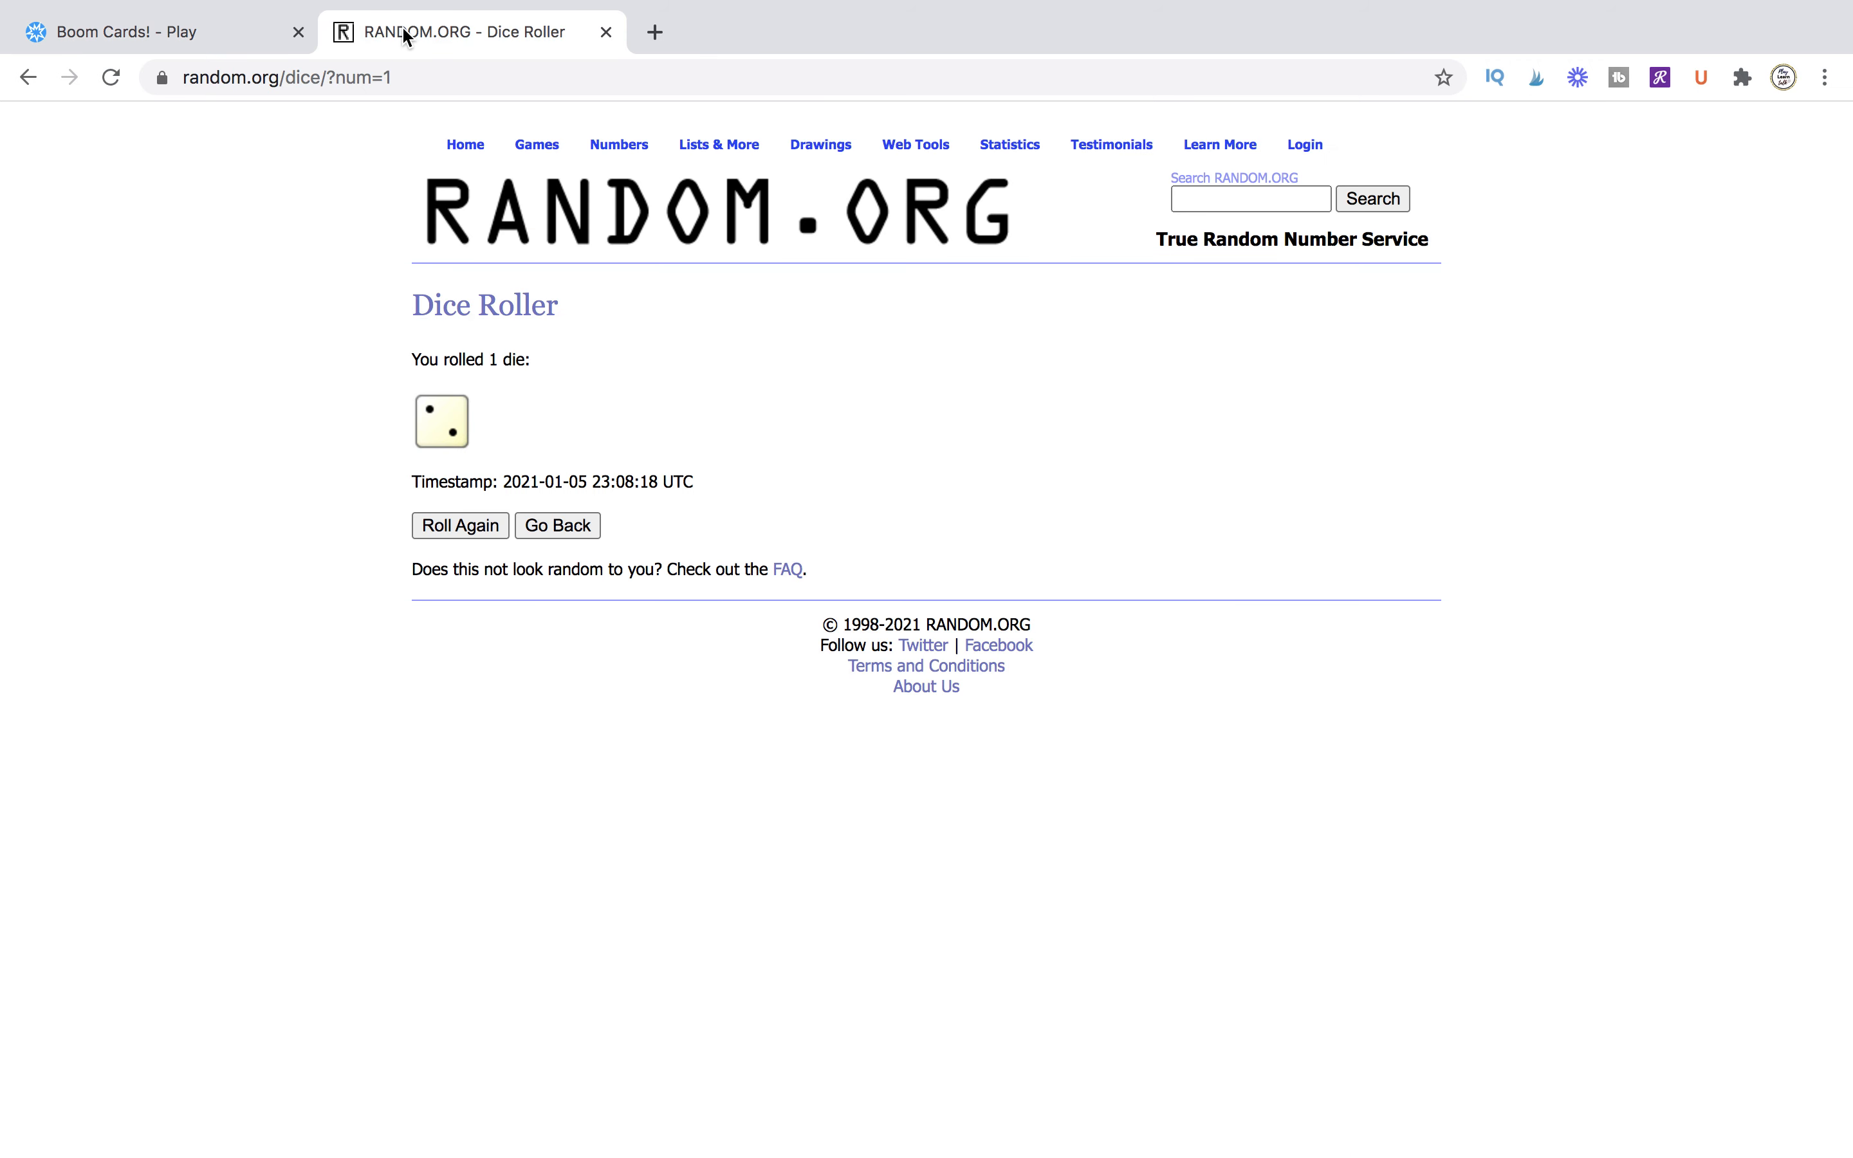
pyautogui.moveTo(491, 46)
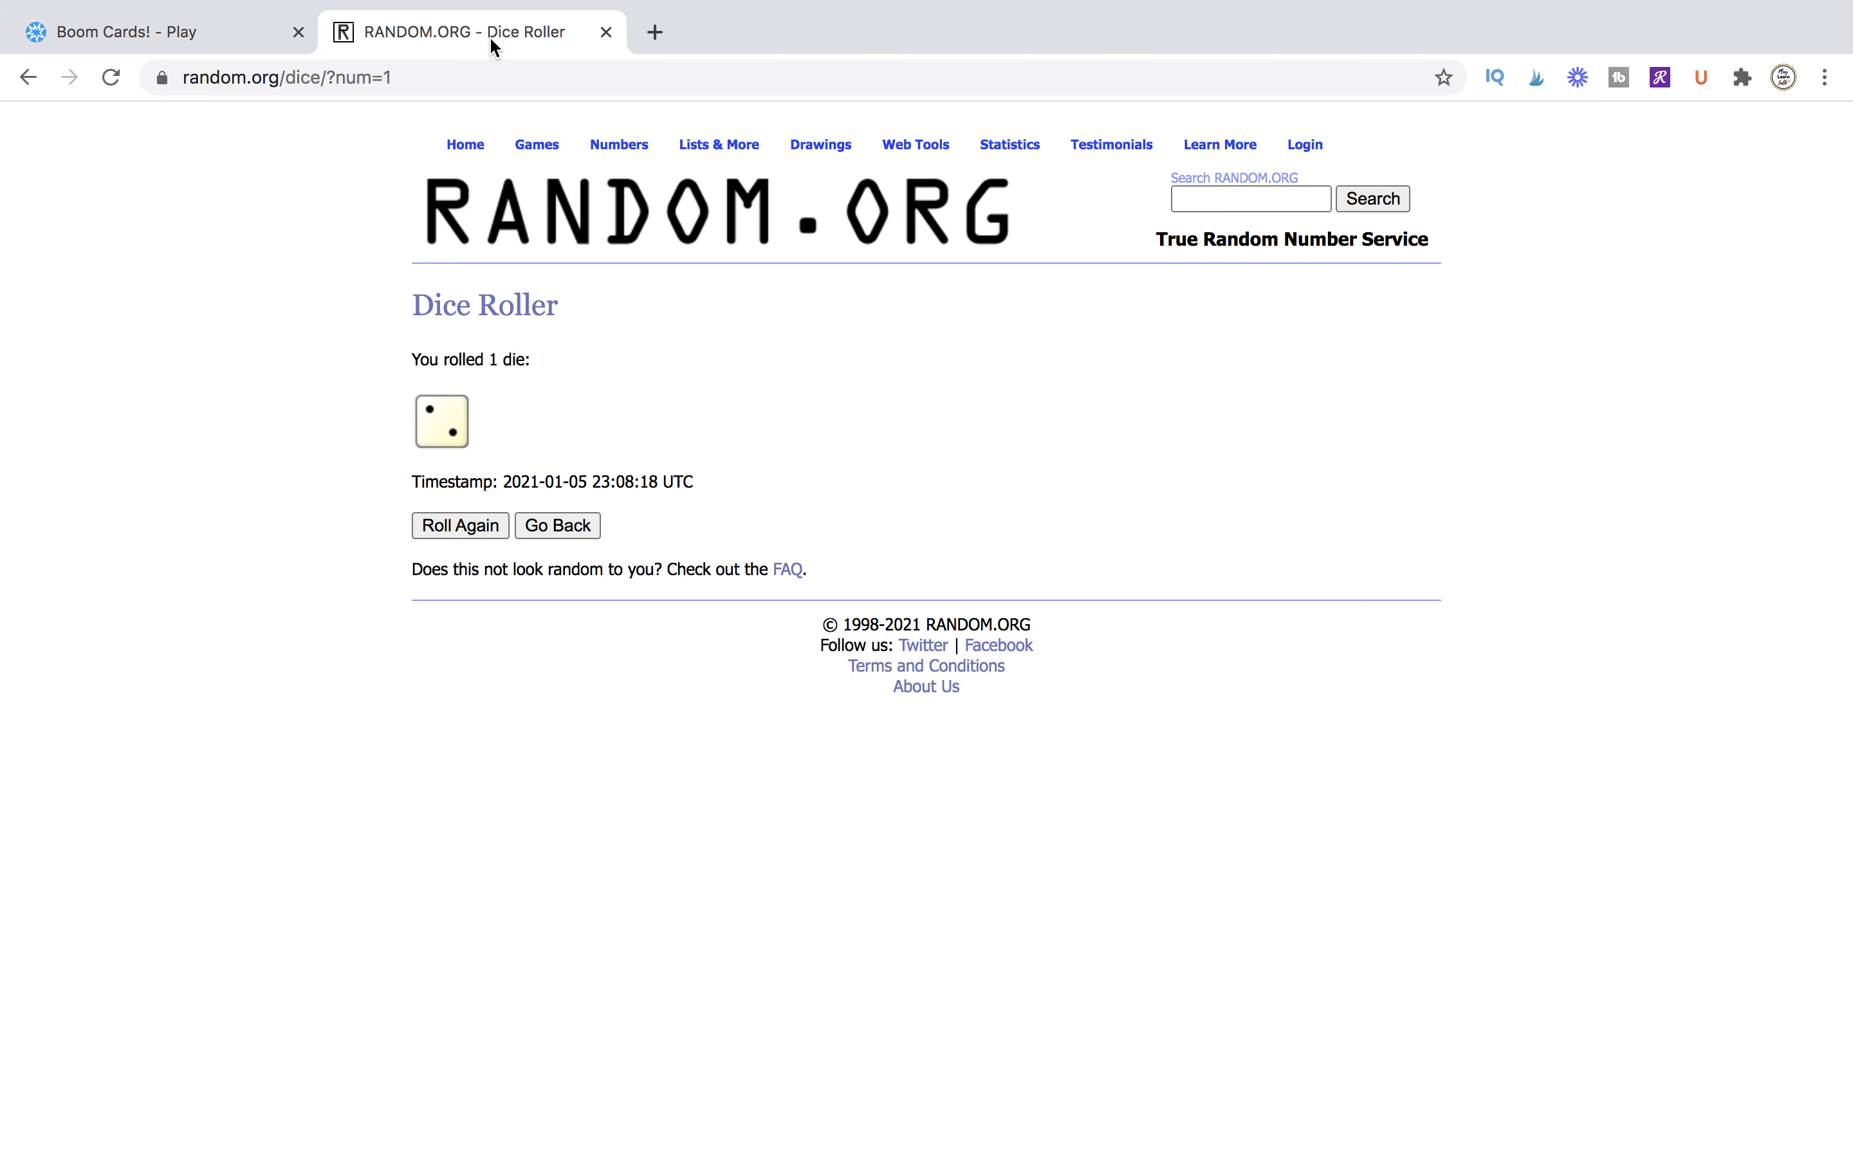
pyautogui.moveTo(411, 485)
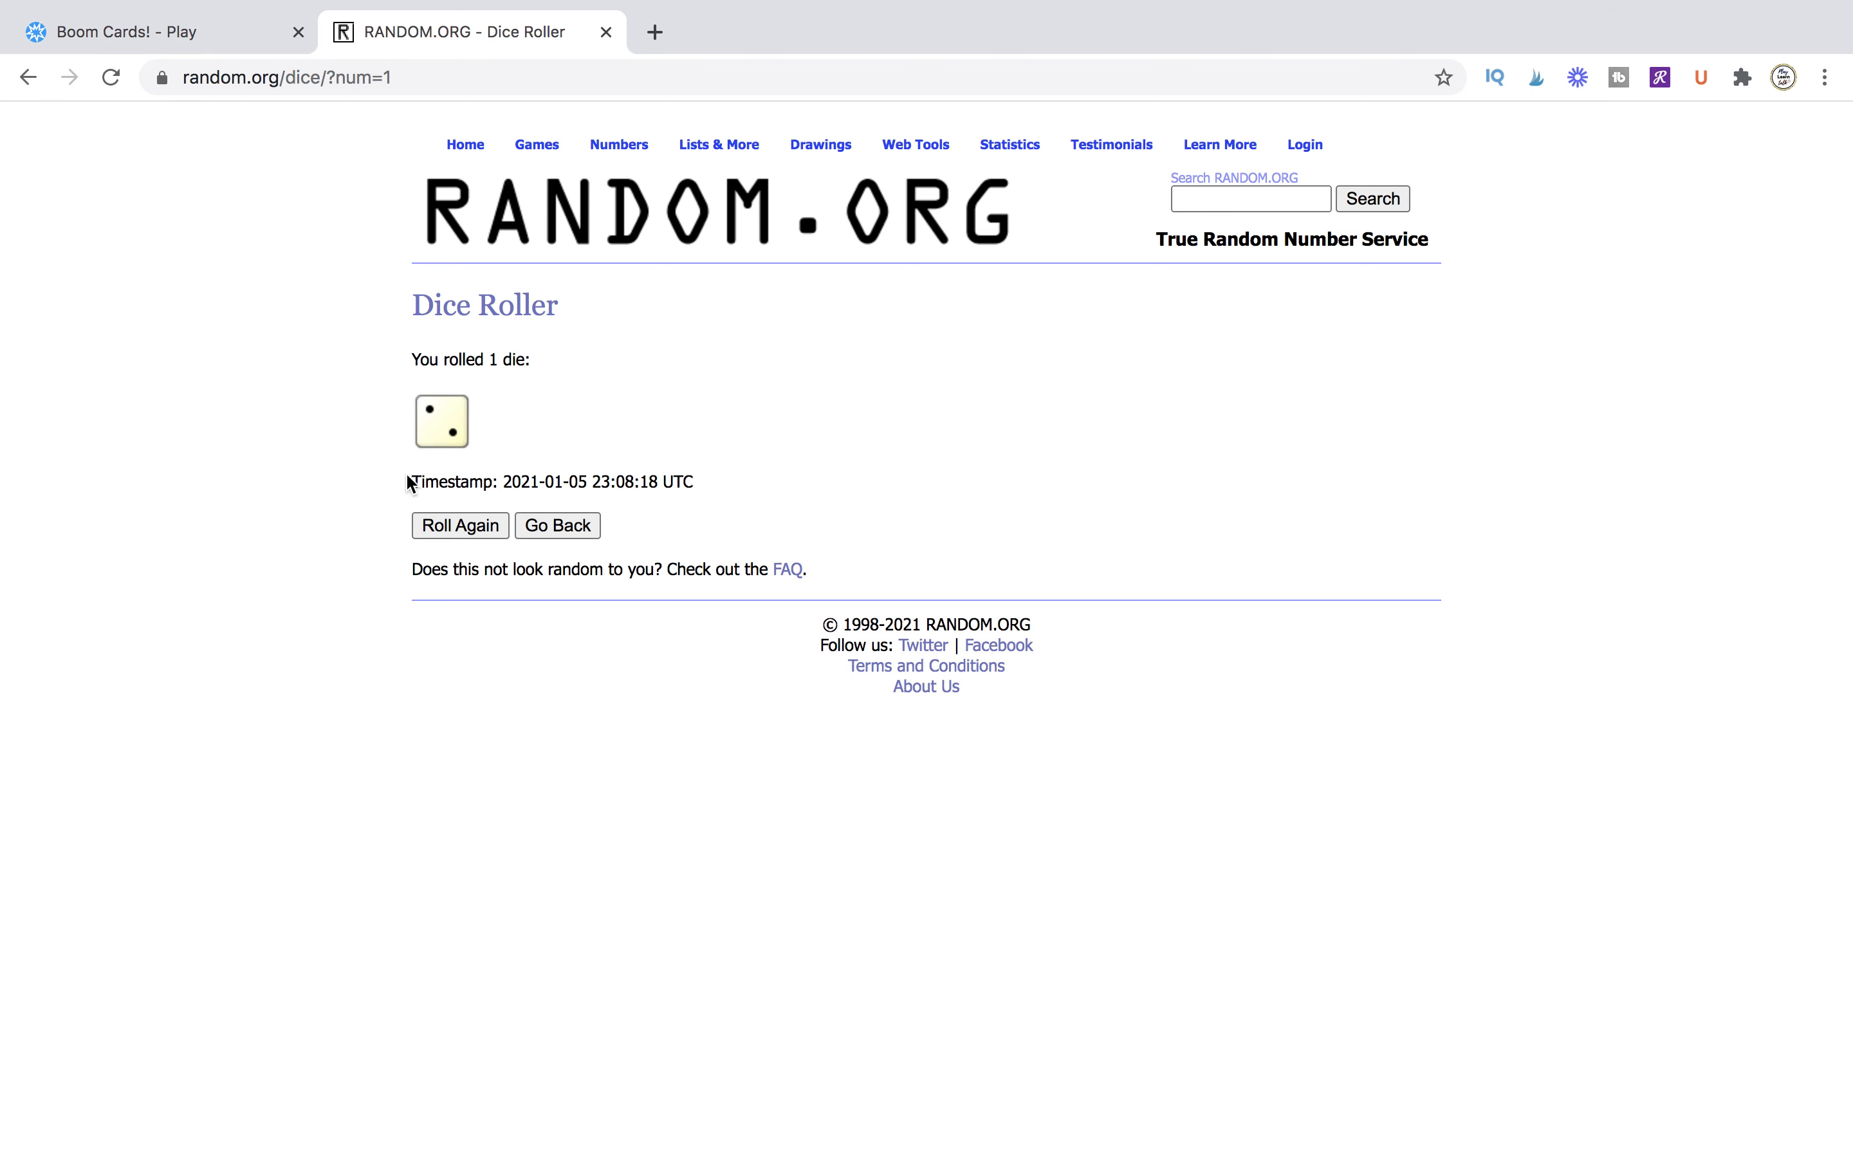
pyautogui.click(458, 525)
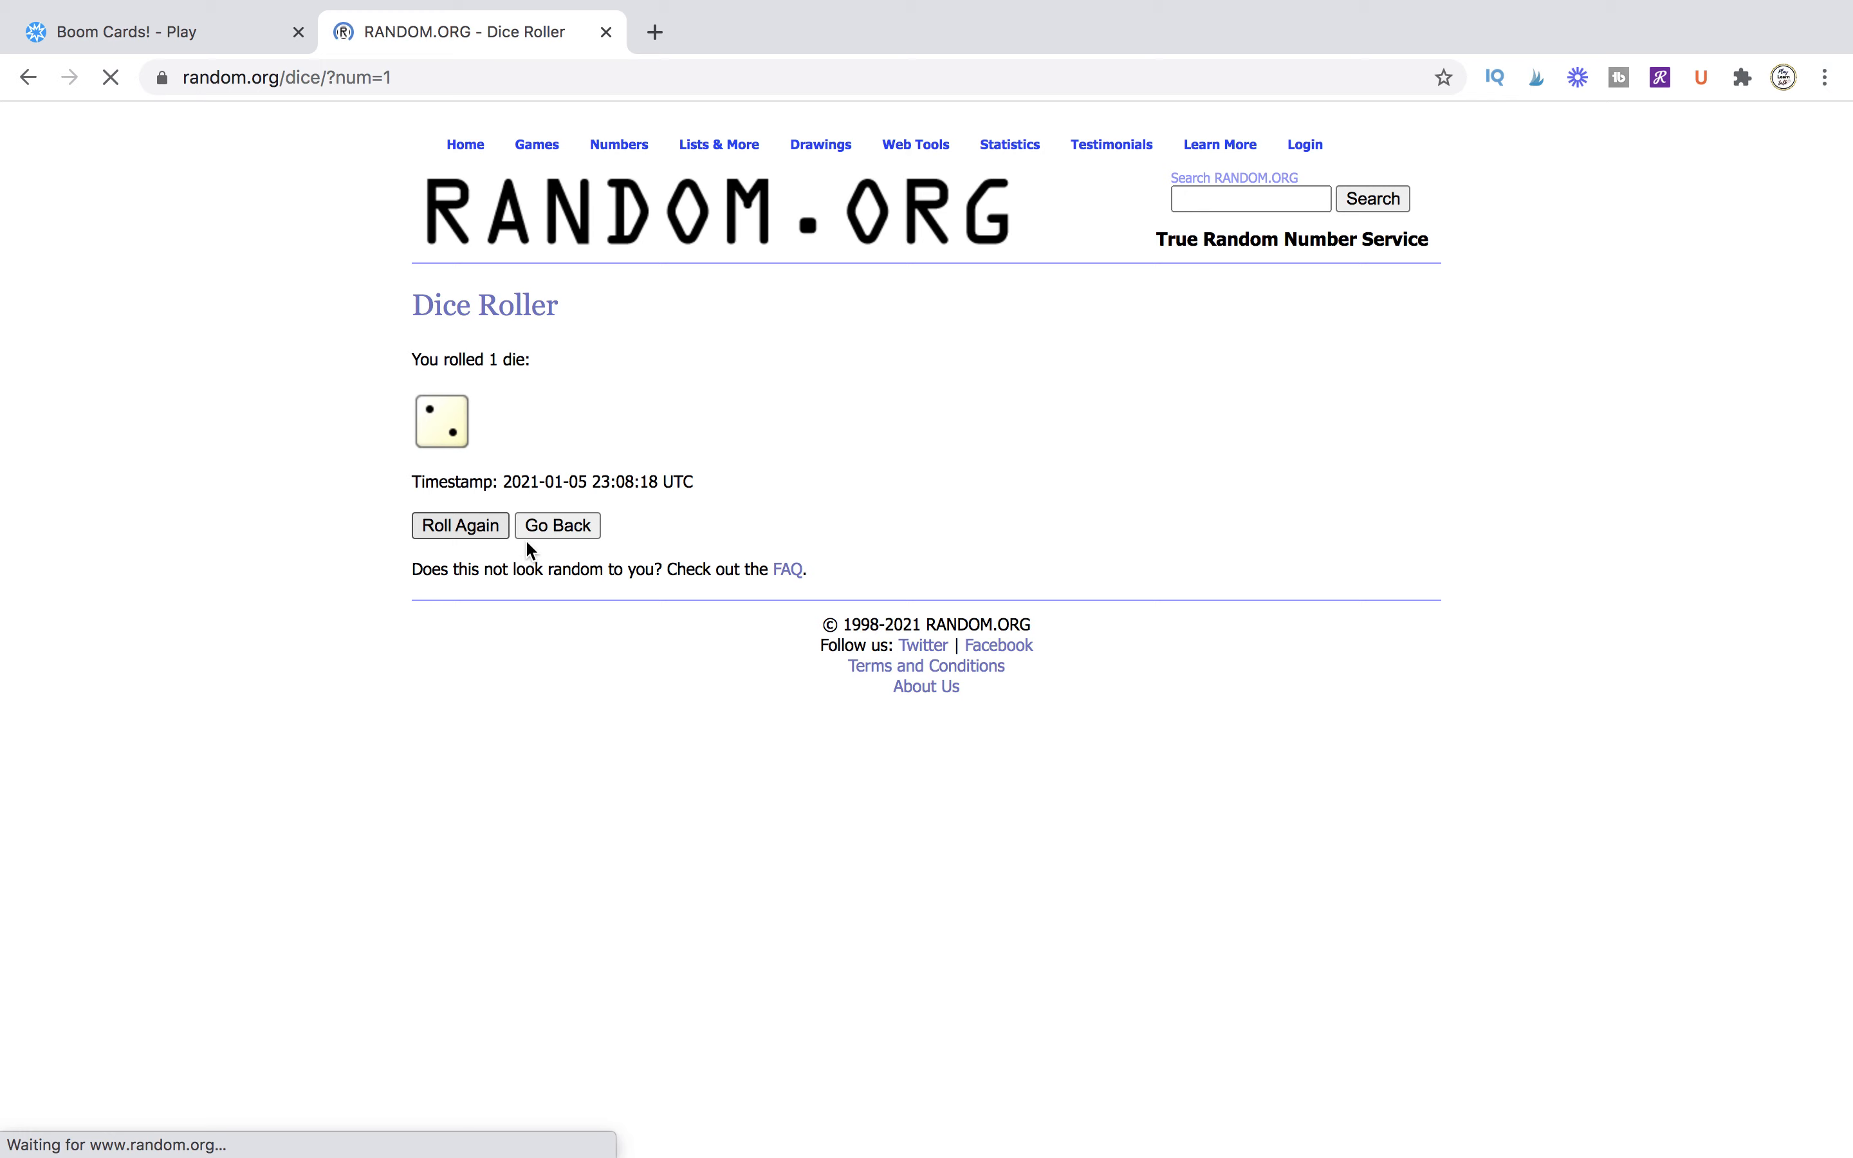
pyautogui.click(460, 525)
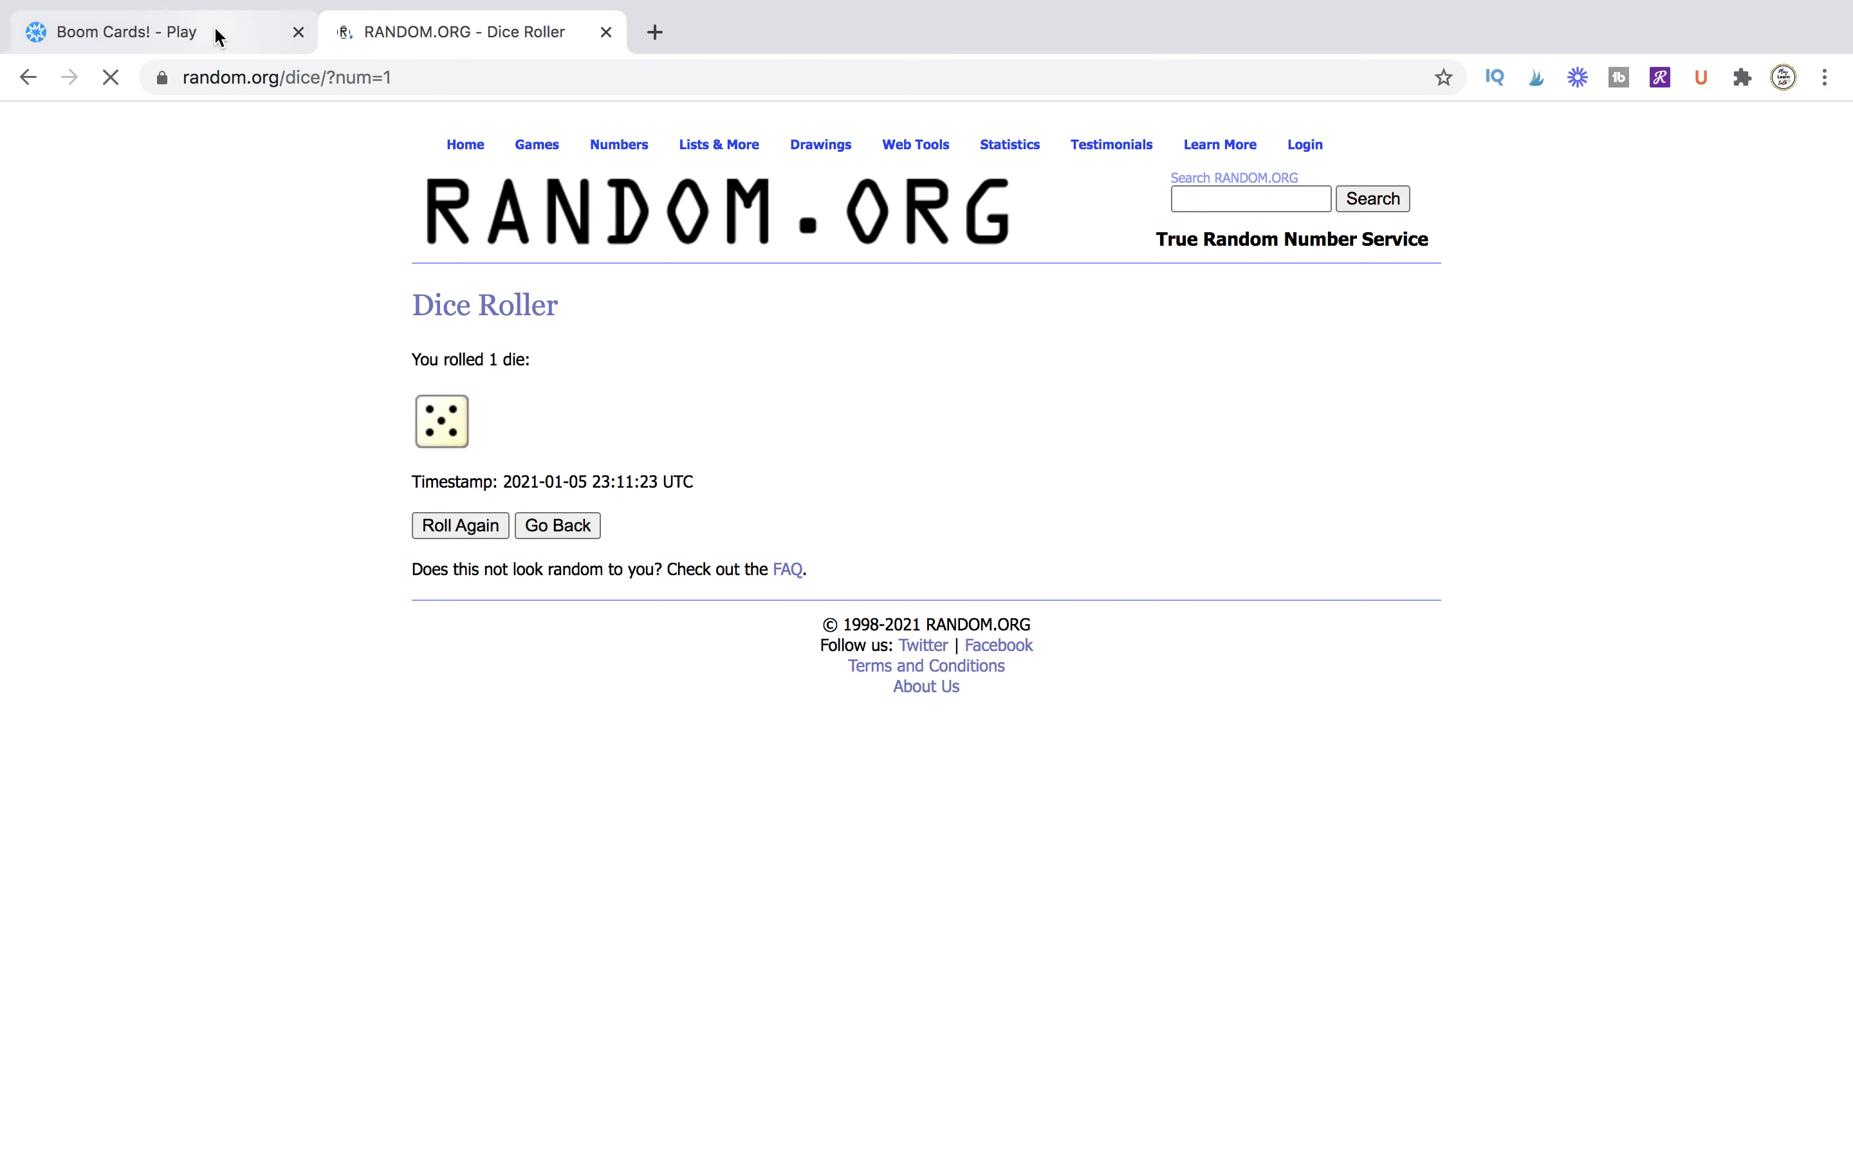
# - Recheck the roll and advance the blue star five spaces to the Y space
pyautogui.click(130, 32)
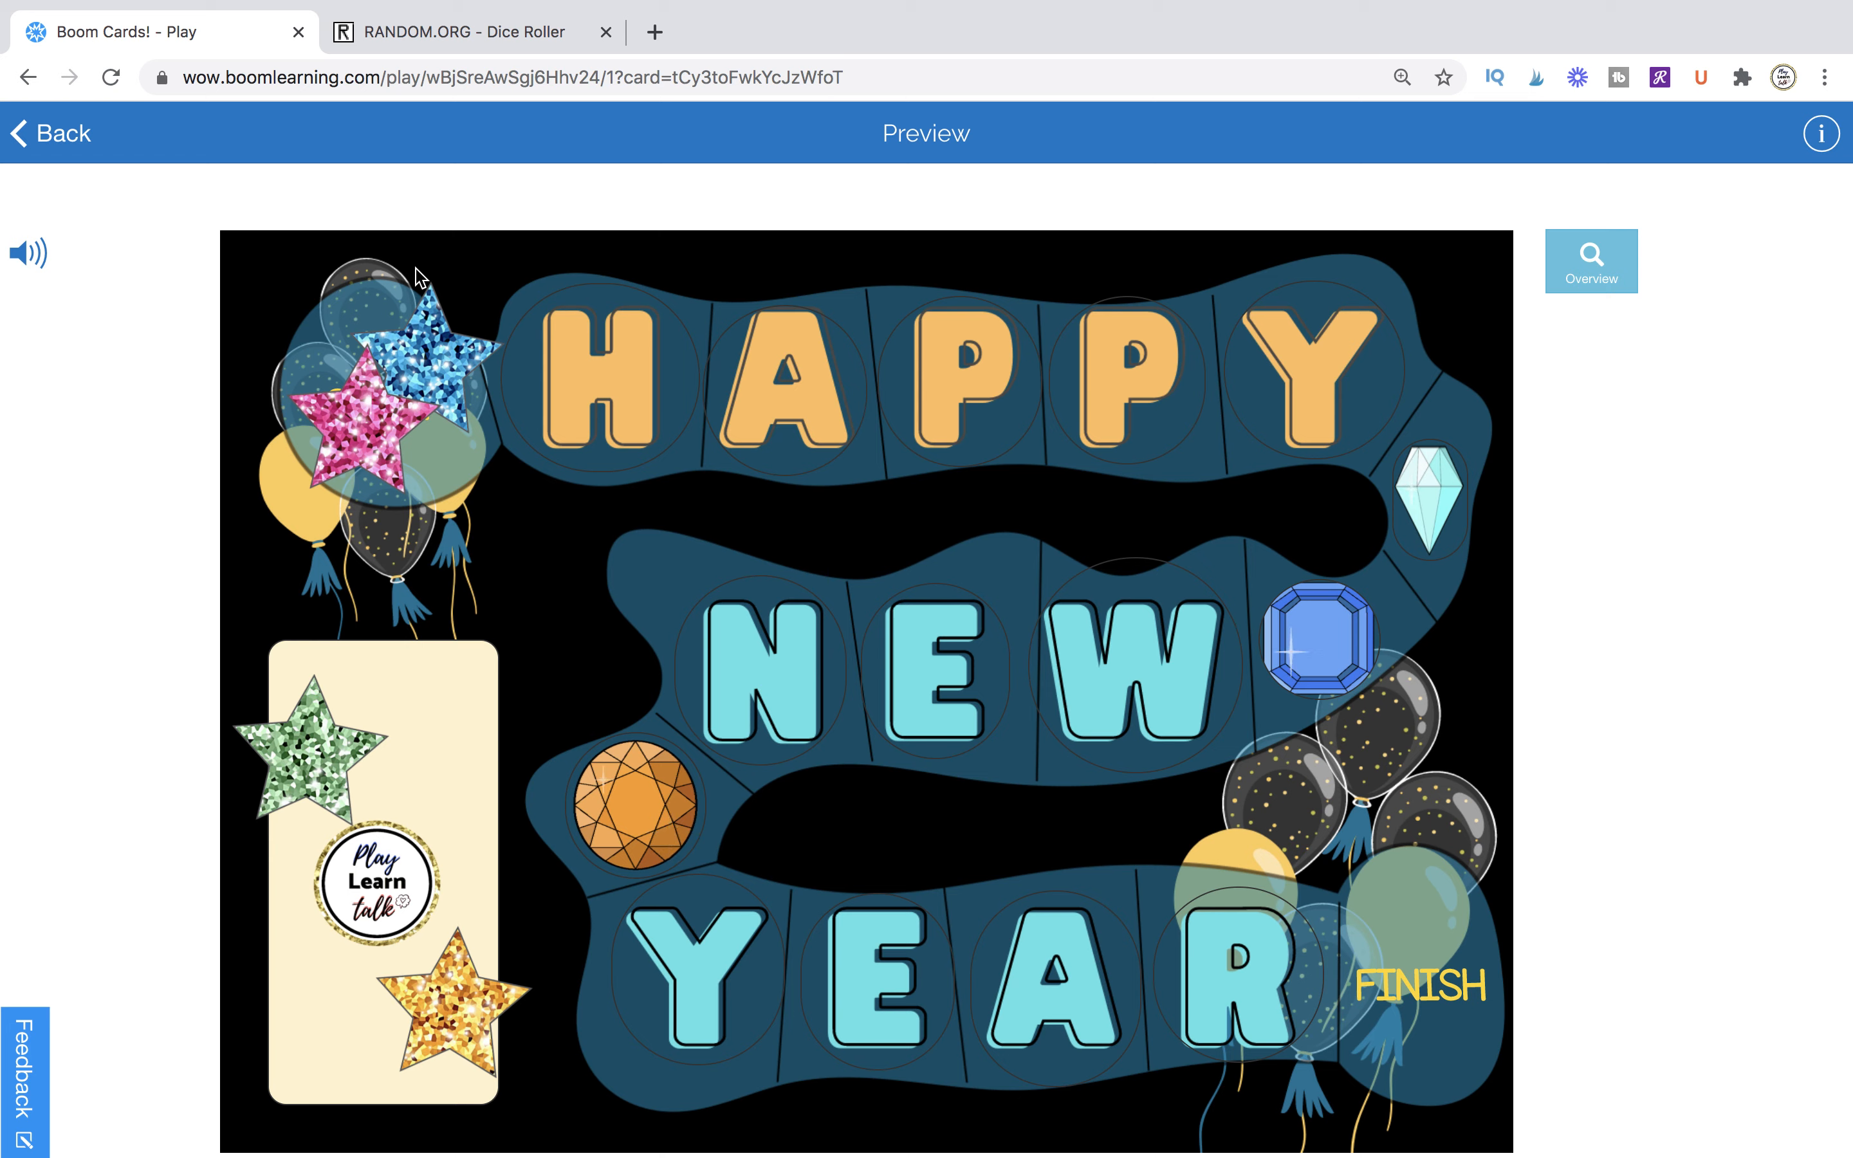
pyautogui.moveTo(457, 372)
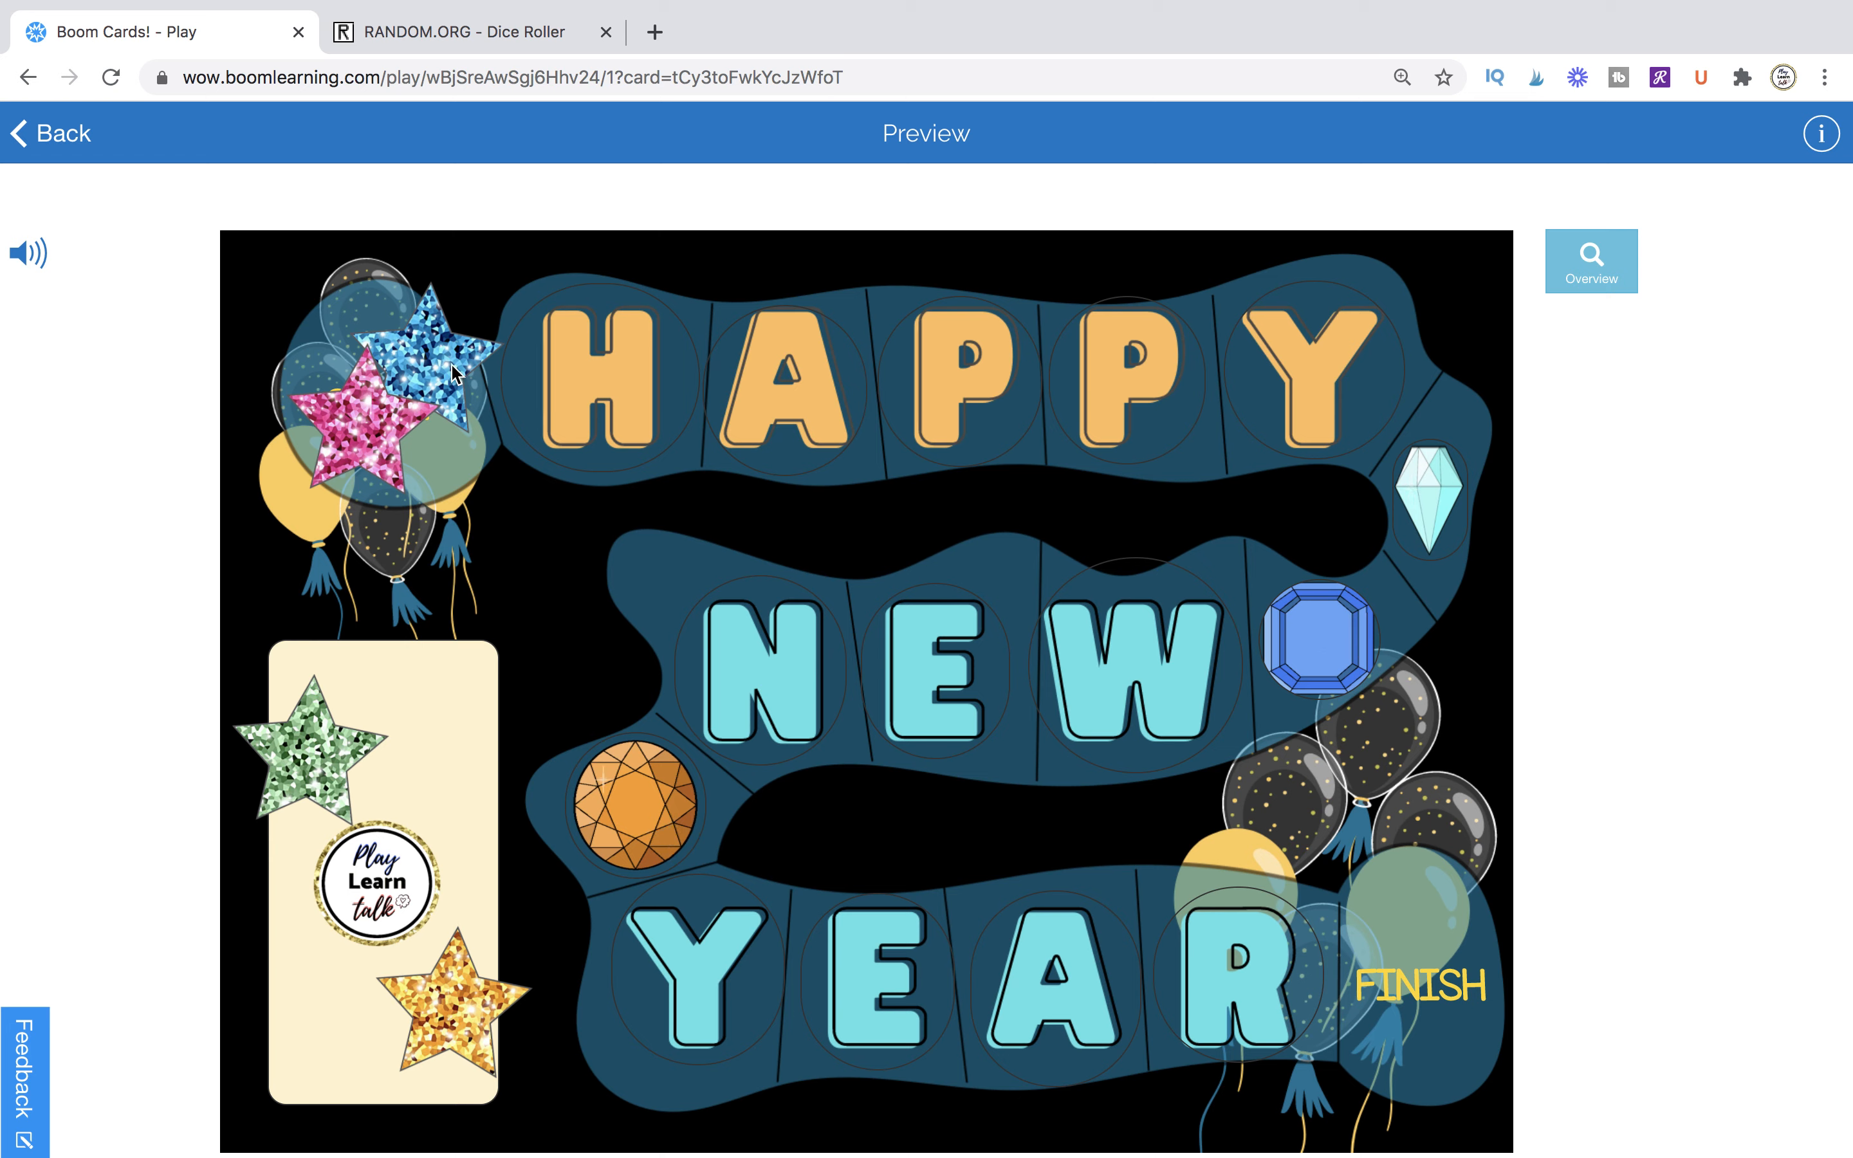
pyautogui.click(466, 32)
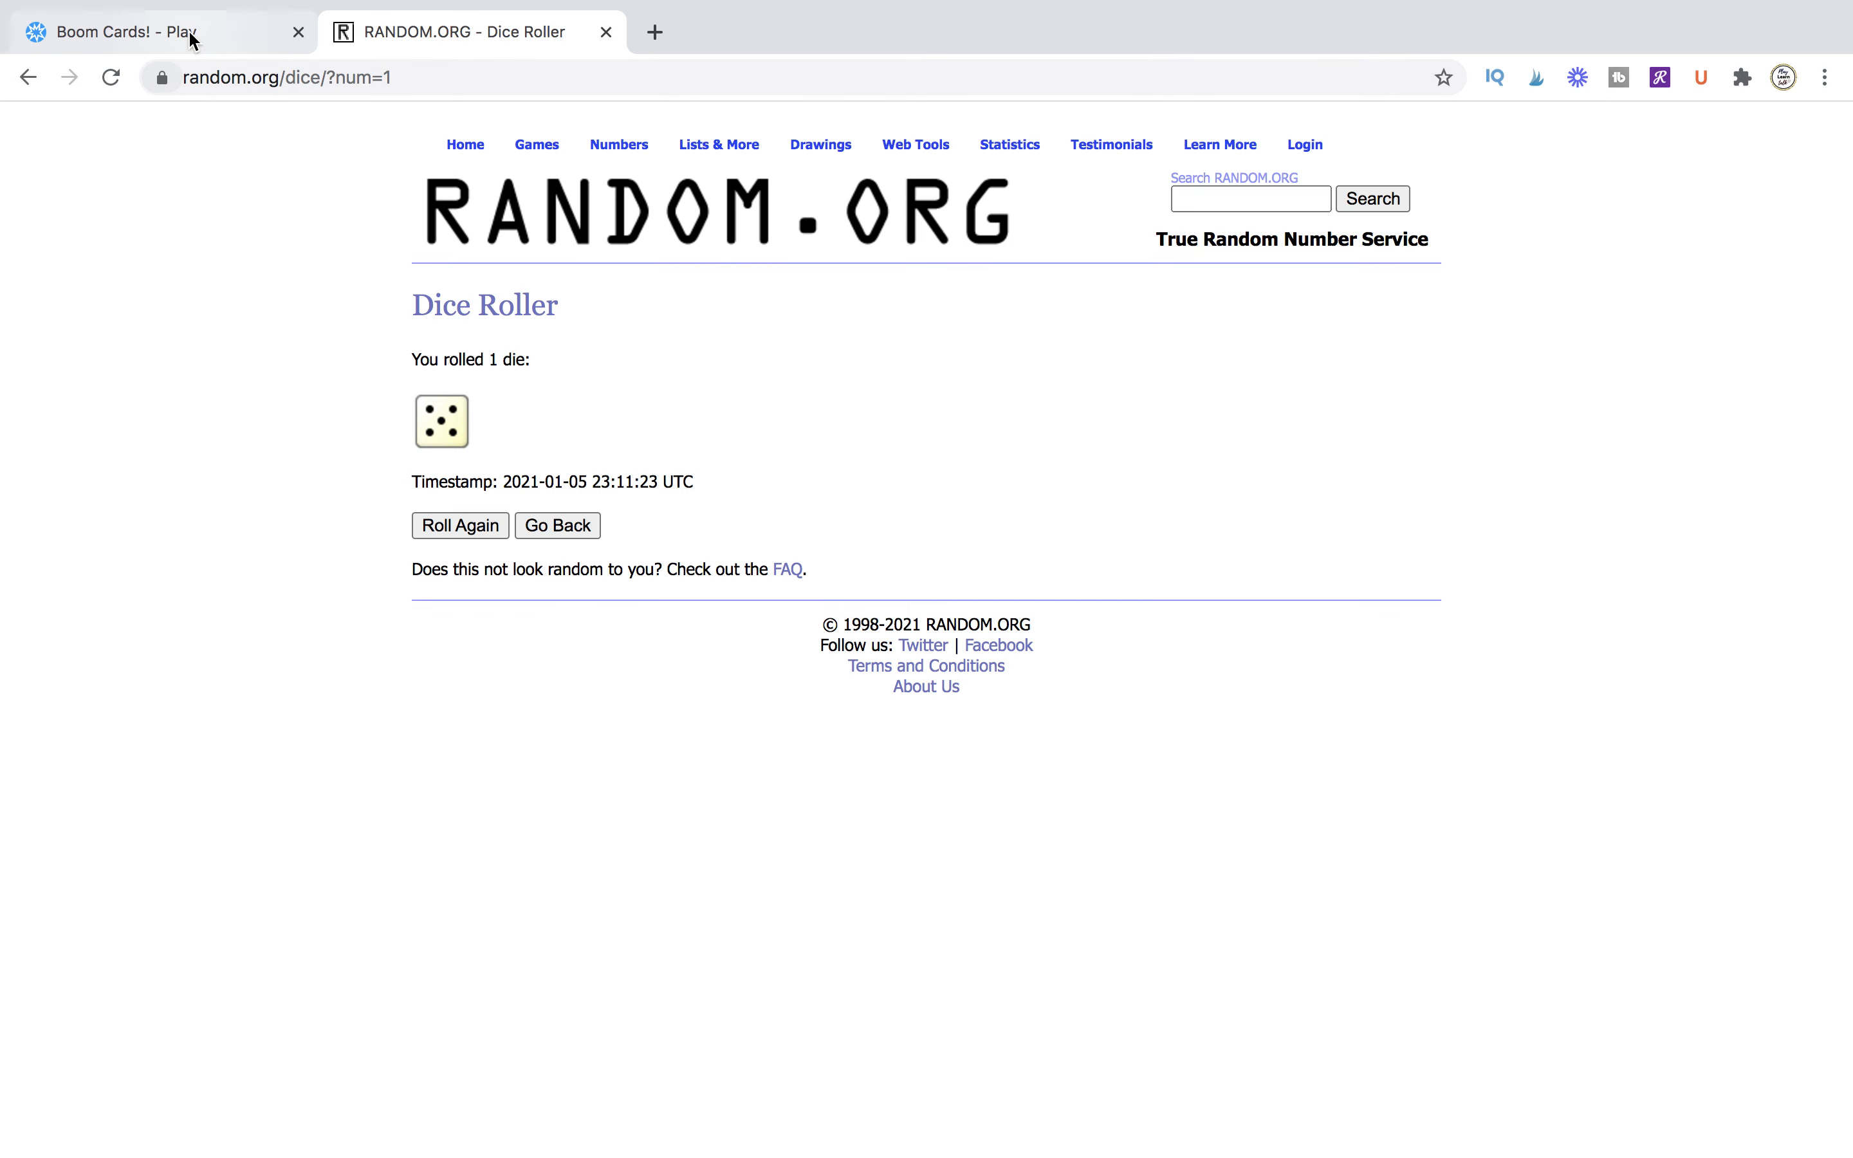
pyautogui.click(130, 32)
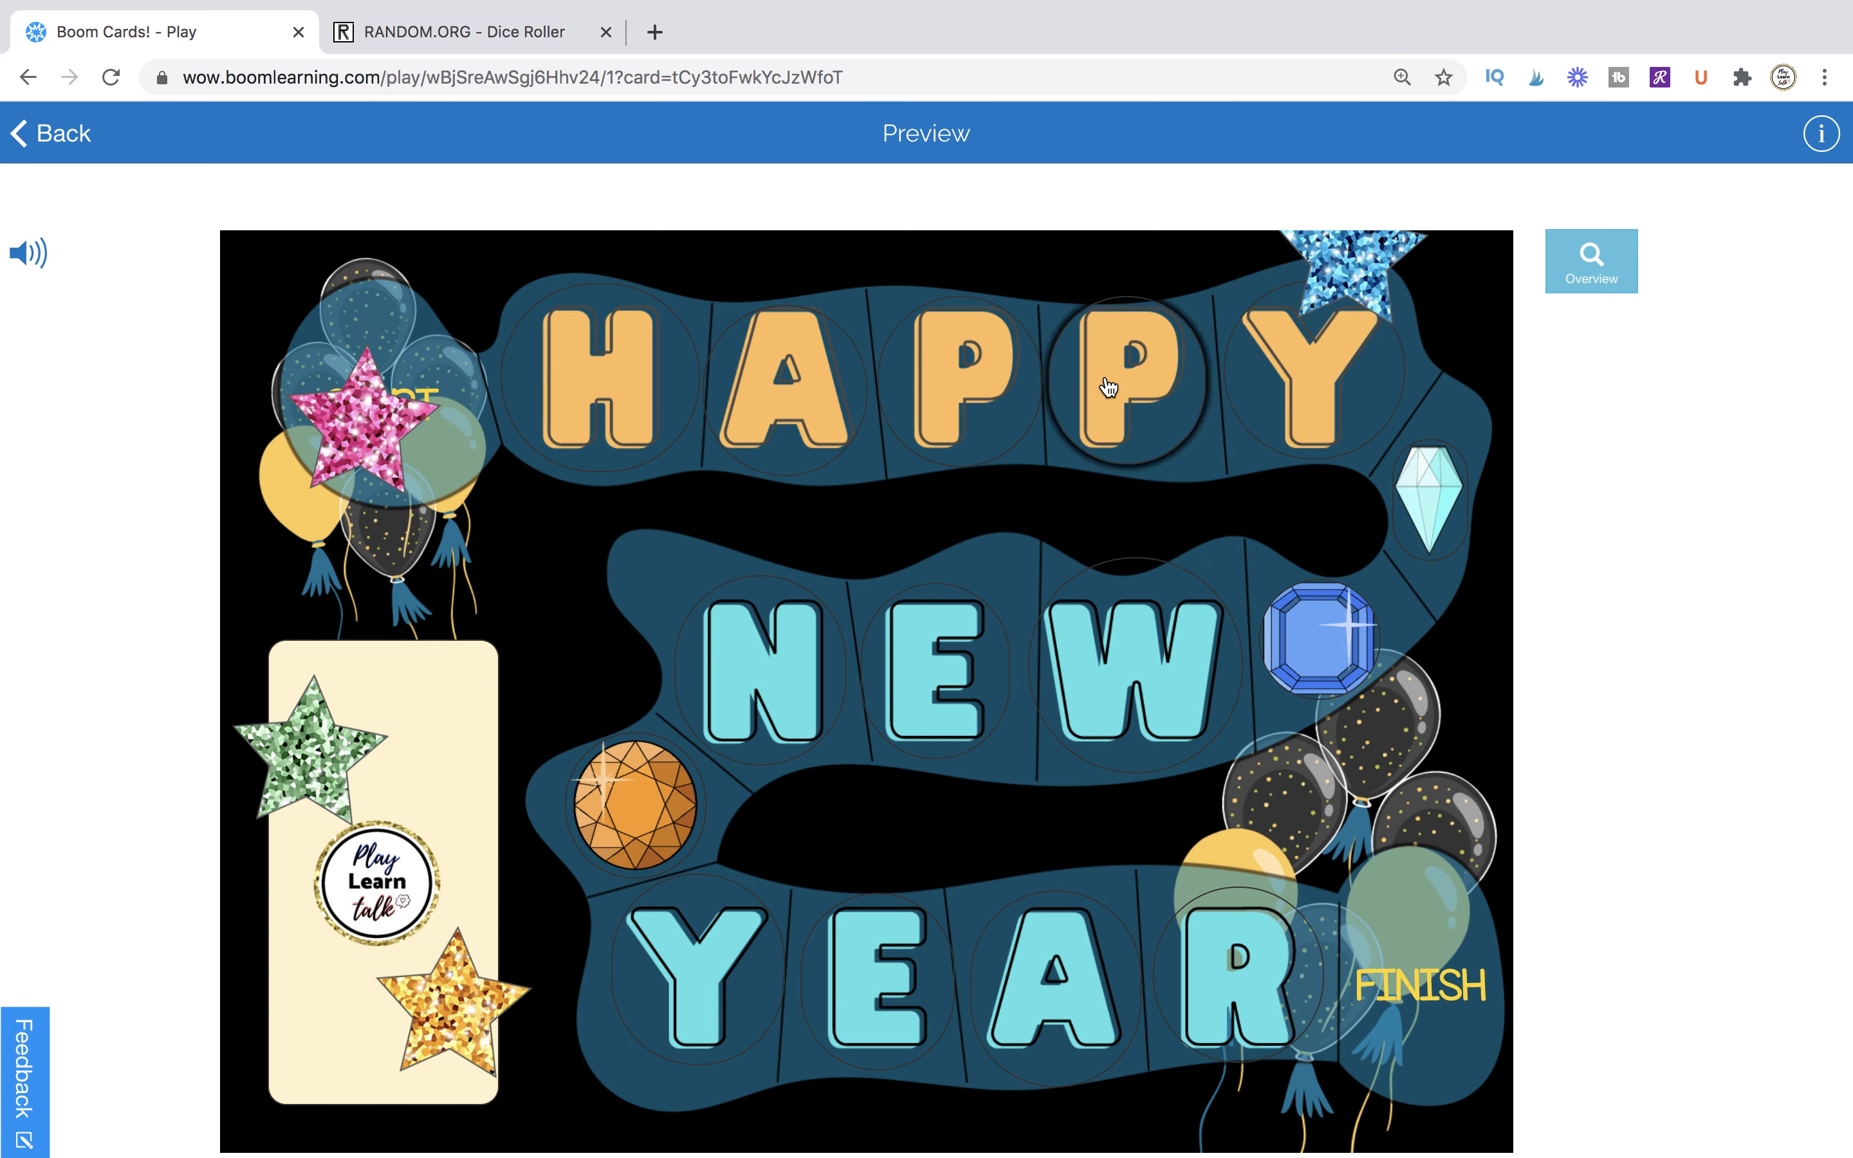
pyautogui.moveTo(622, 691)
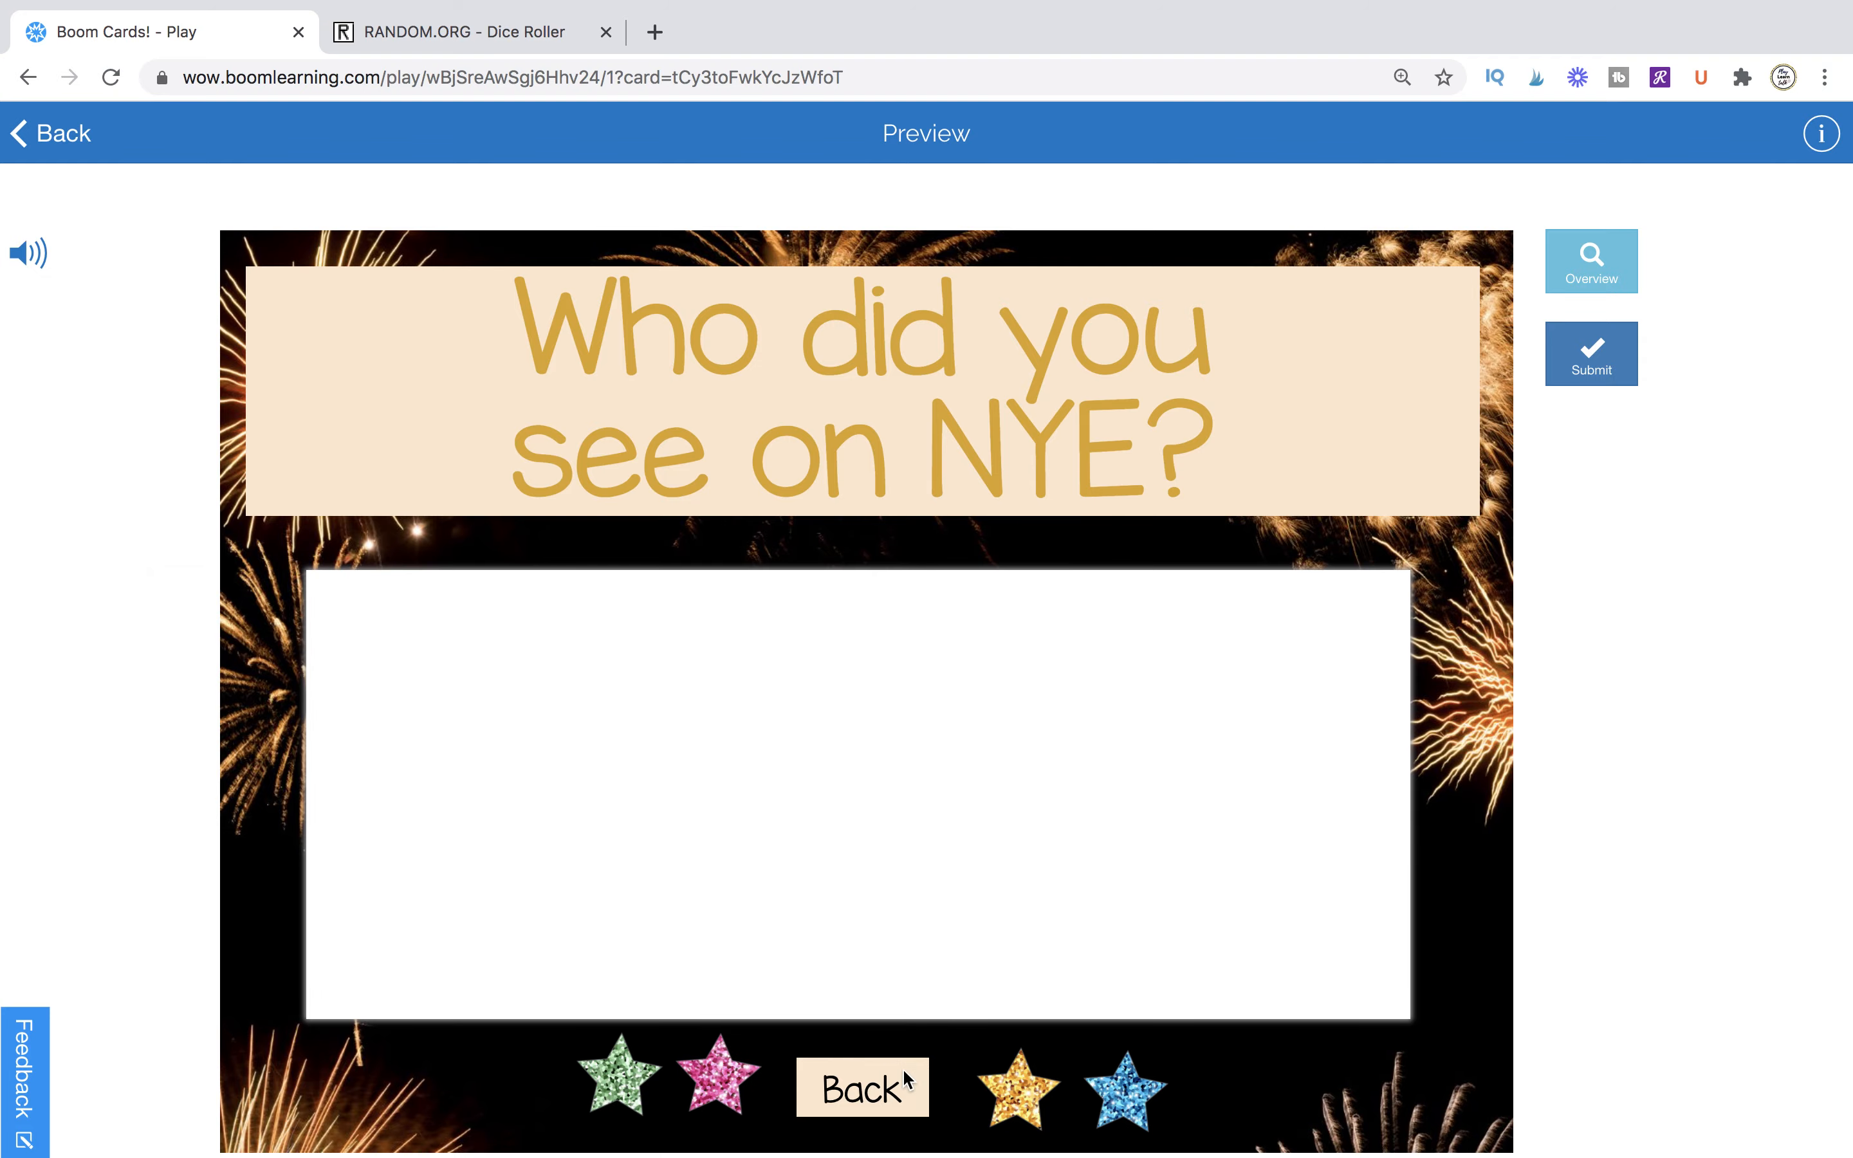
# - Move the blue star beside the question, then into the card's bottom-left corner
pyautogui.click(861, 1087)
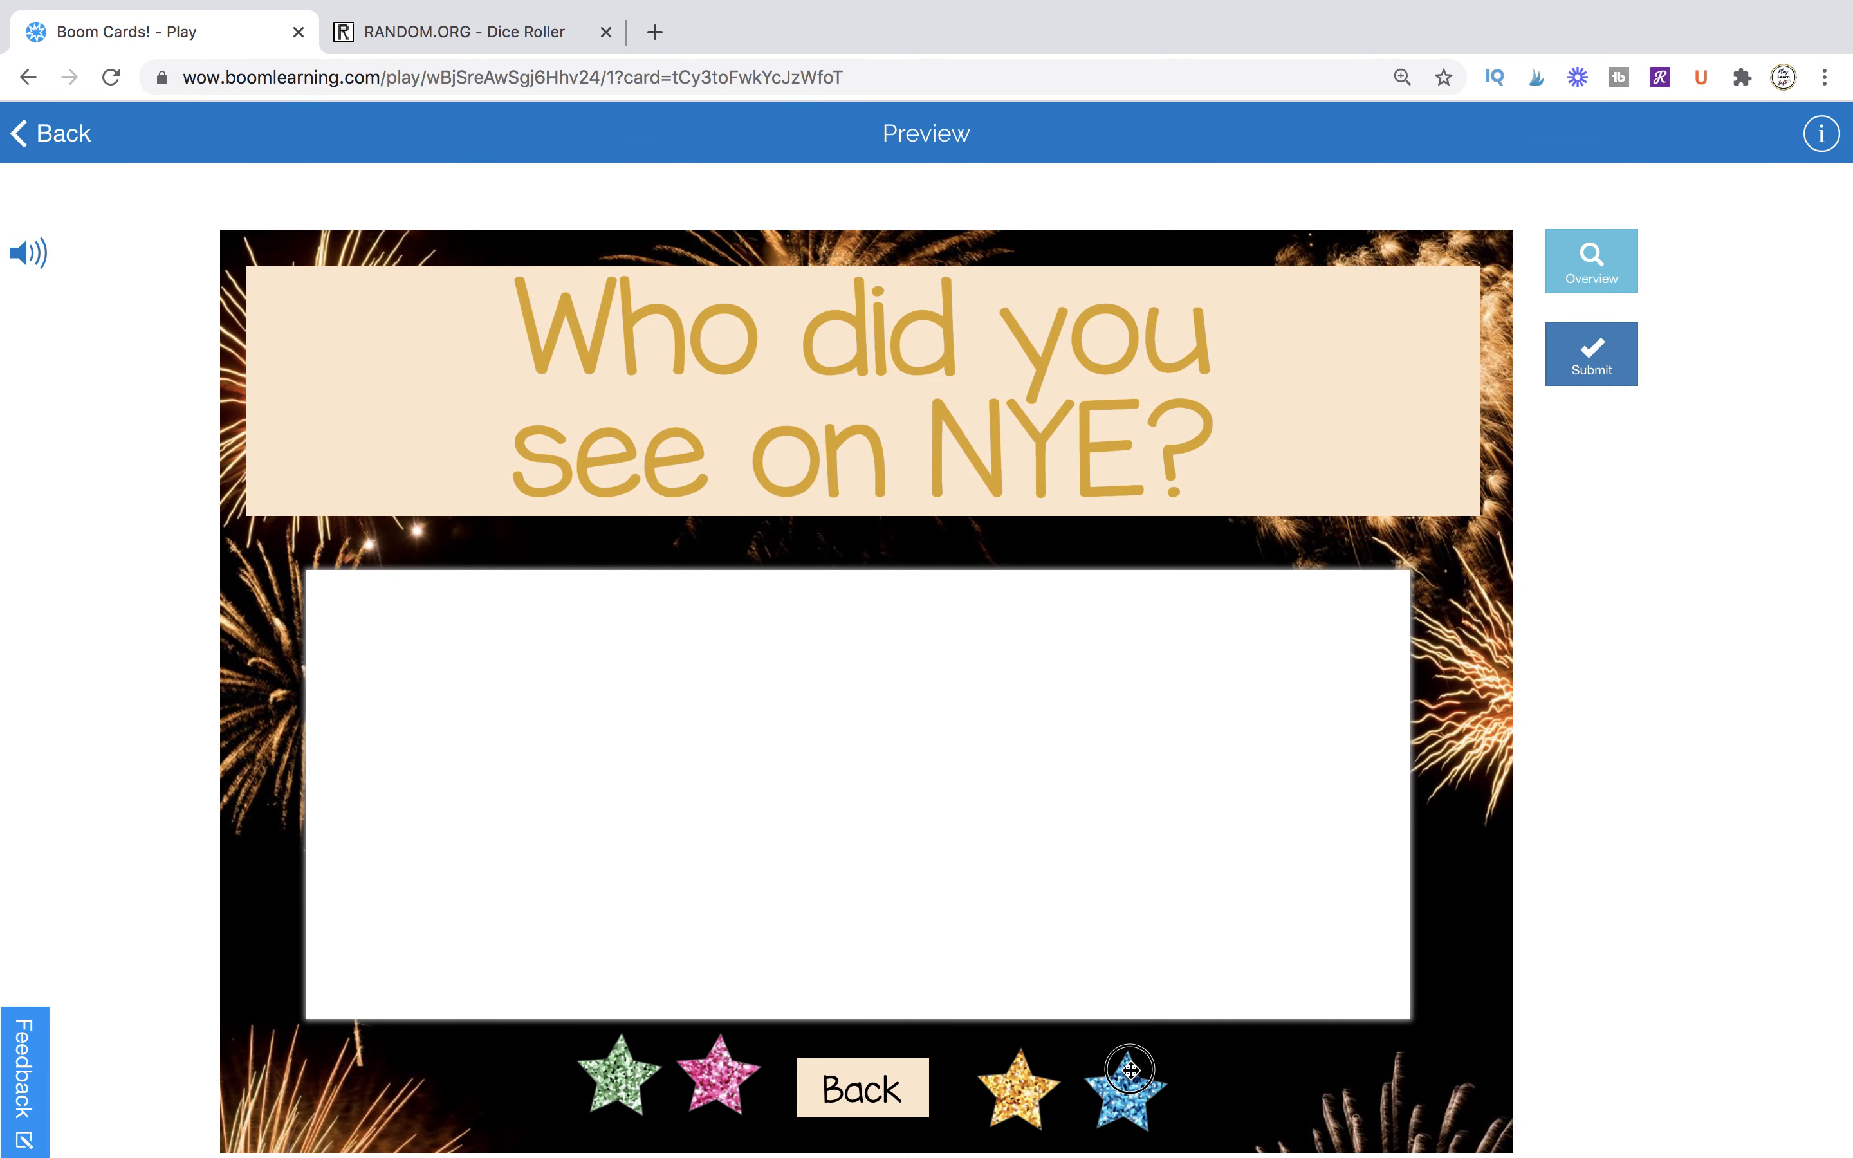
pyautogui.moveTo(1128, 1070); pyautogui.dragTo(478, 349)
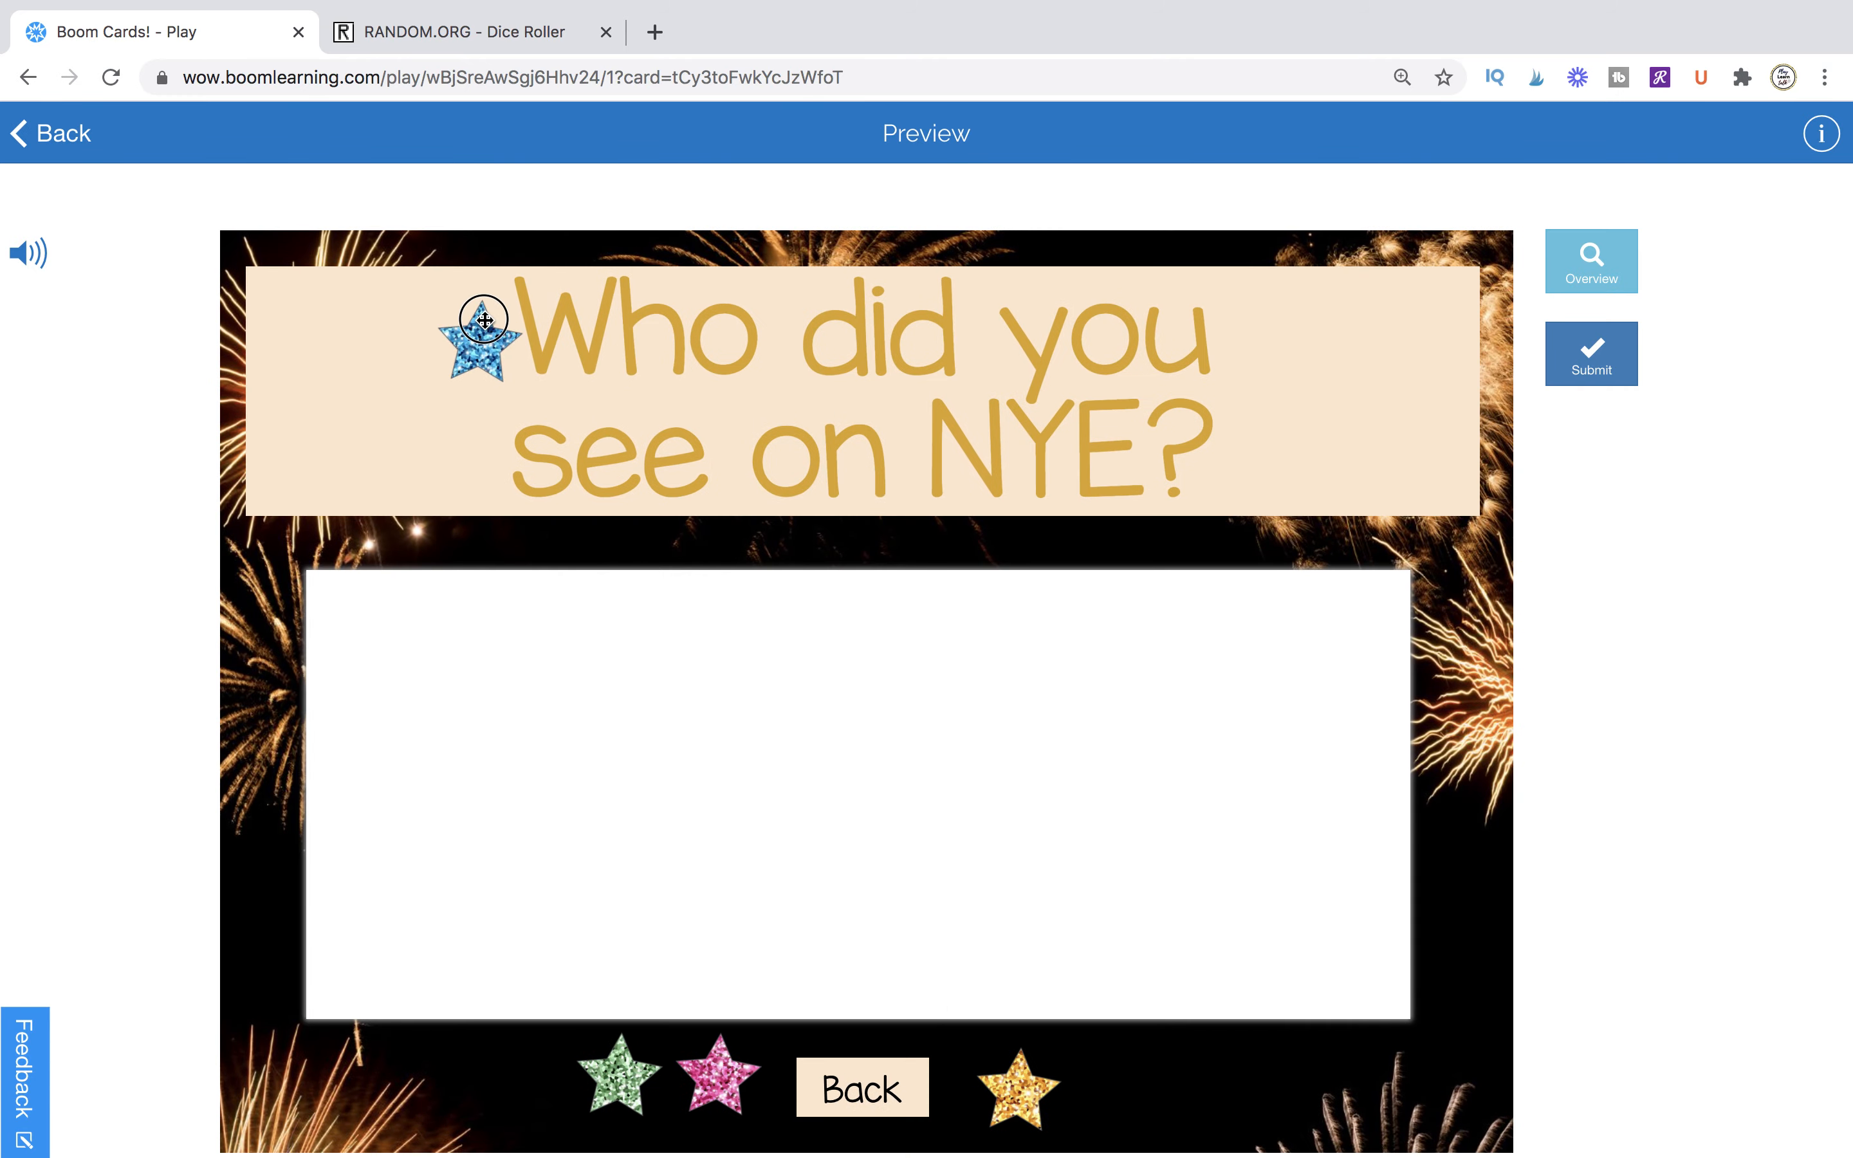
pyautogui.moveTo(476, 351); pyautogui.dragTo(326, 1065)
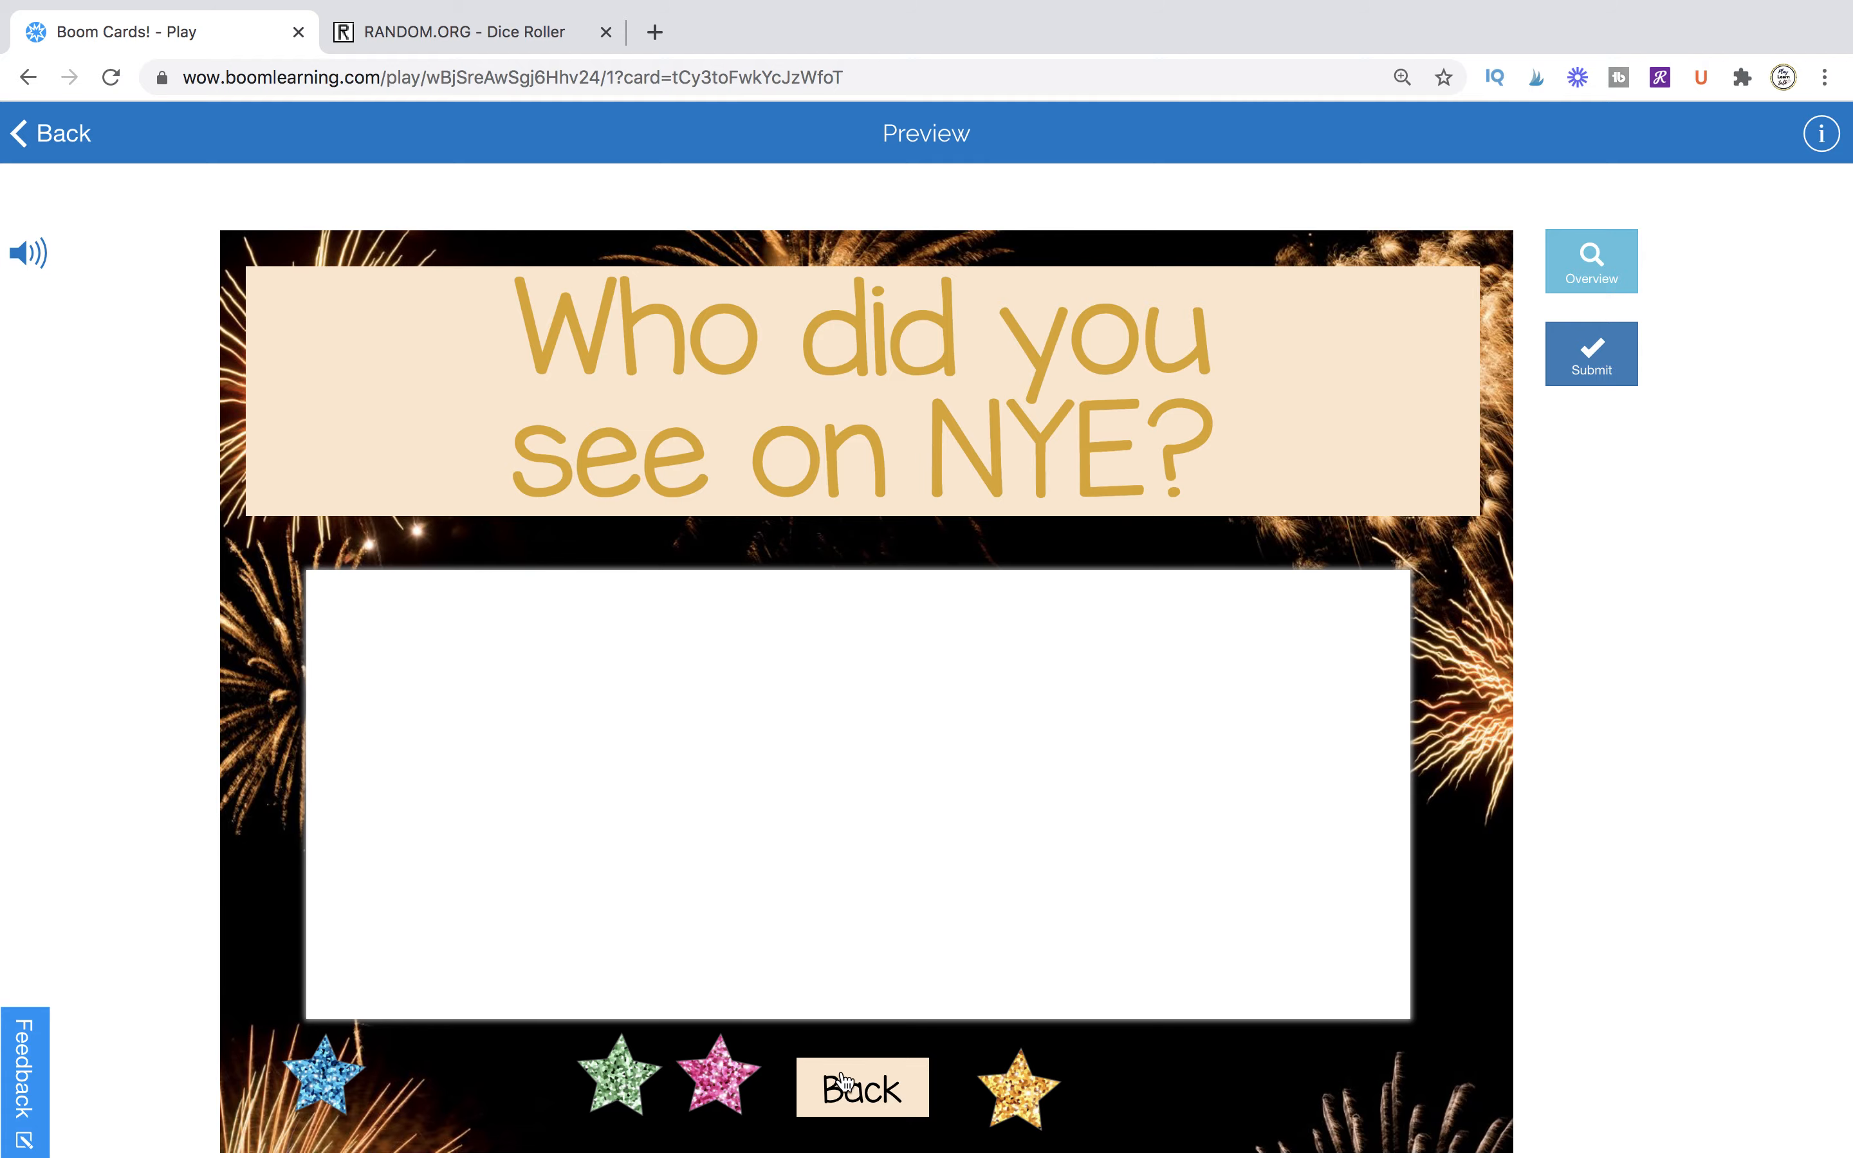
# - Go back from the prompt card to the game board with the stars on Y
pyautogui.click(861, 1087)
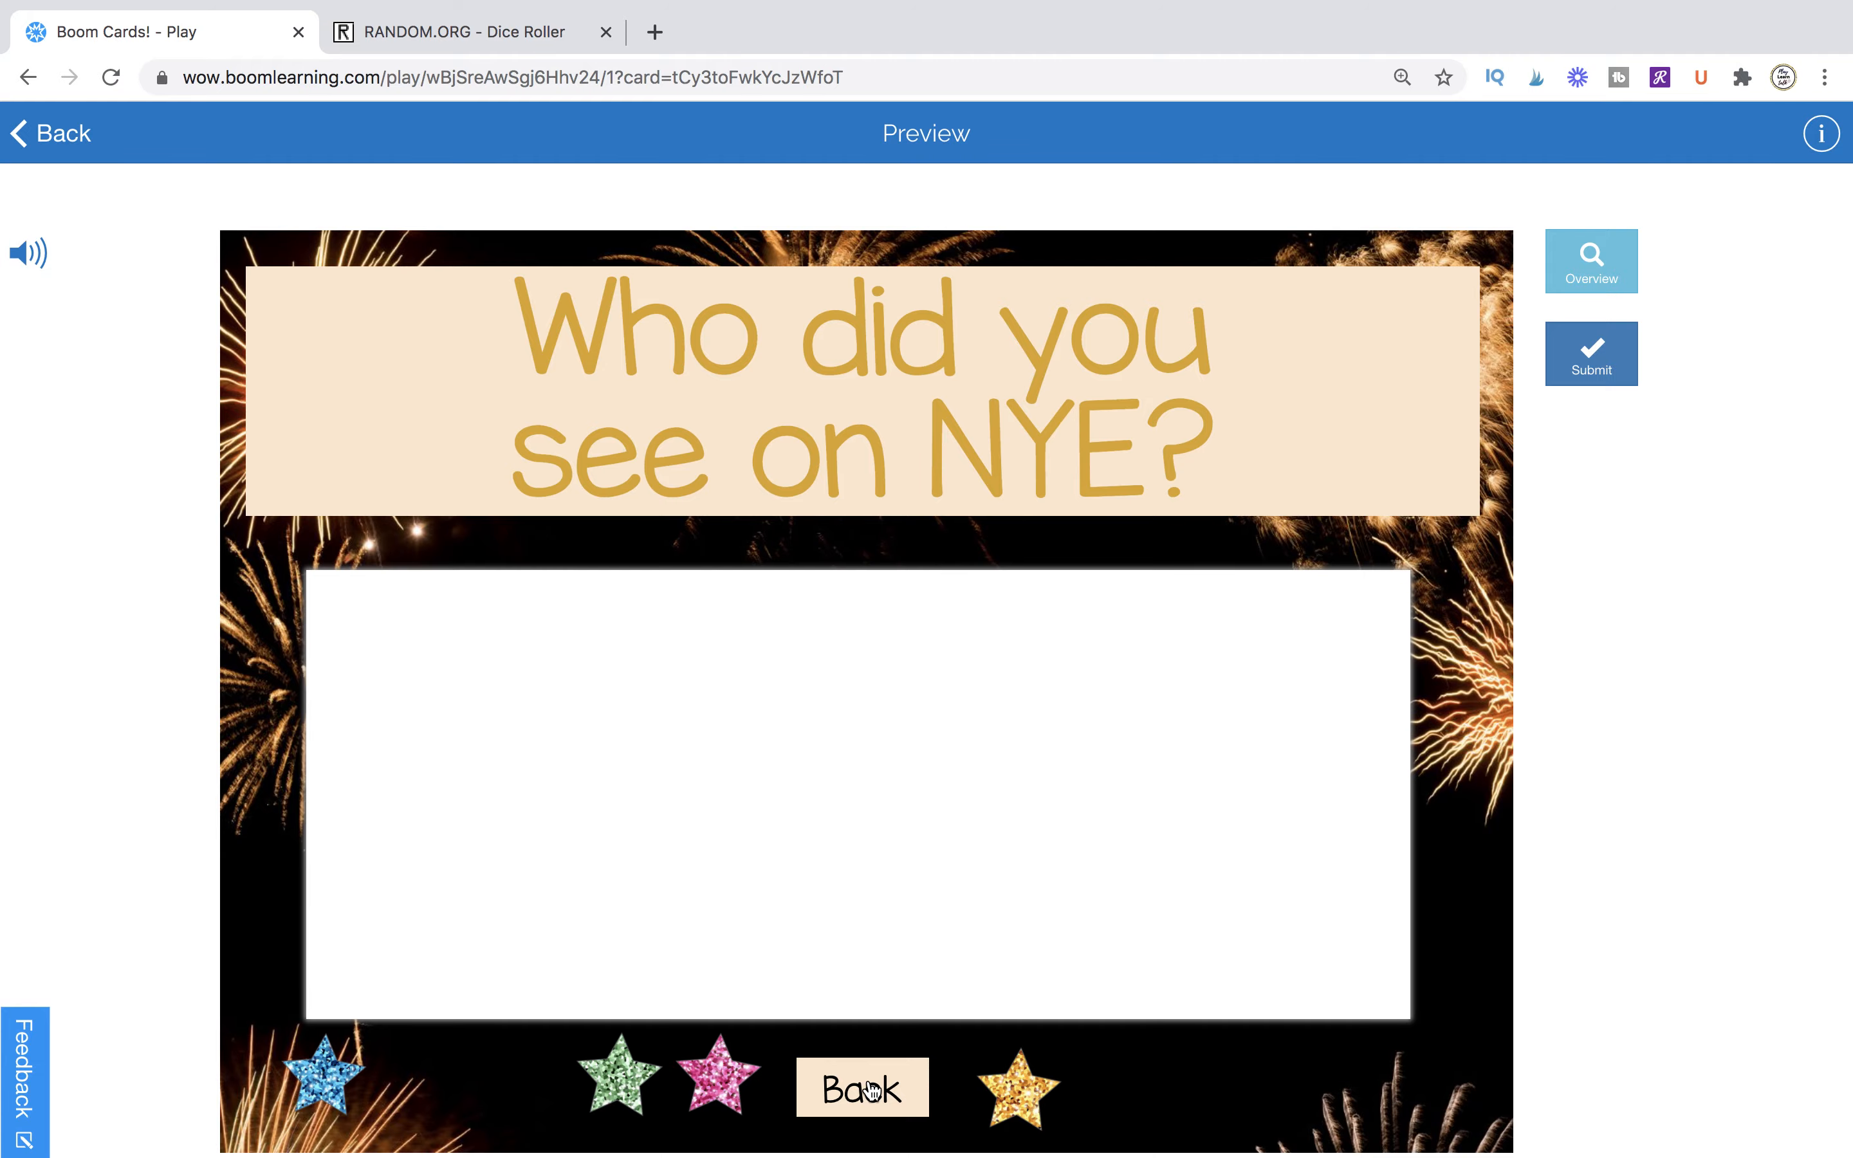
pyautogui.click(862, 1087)
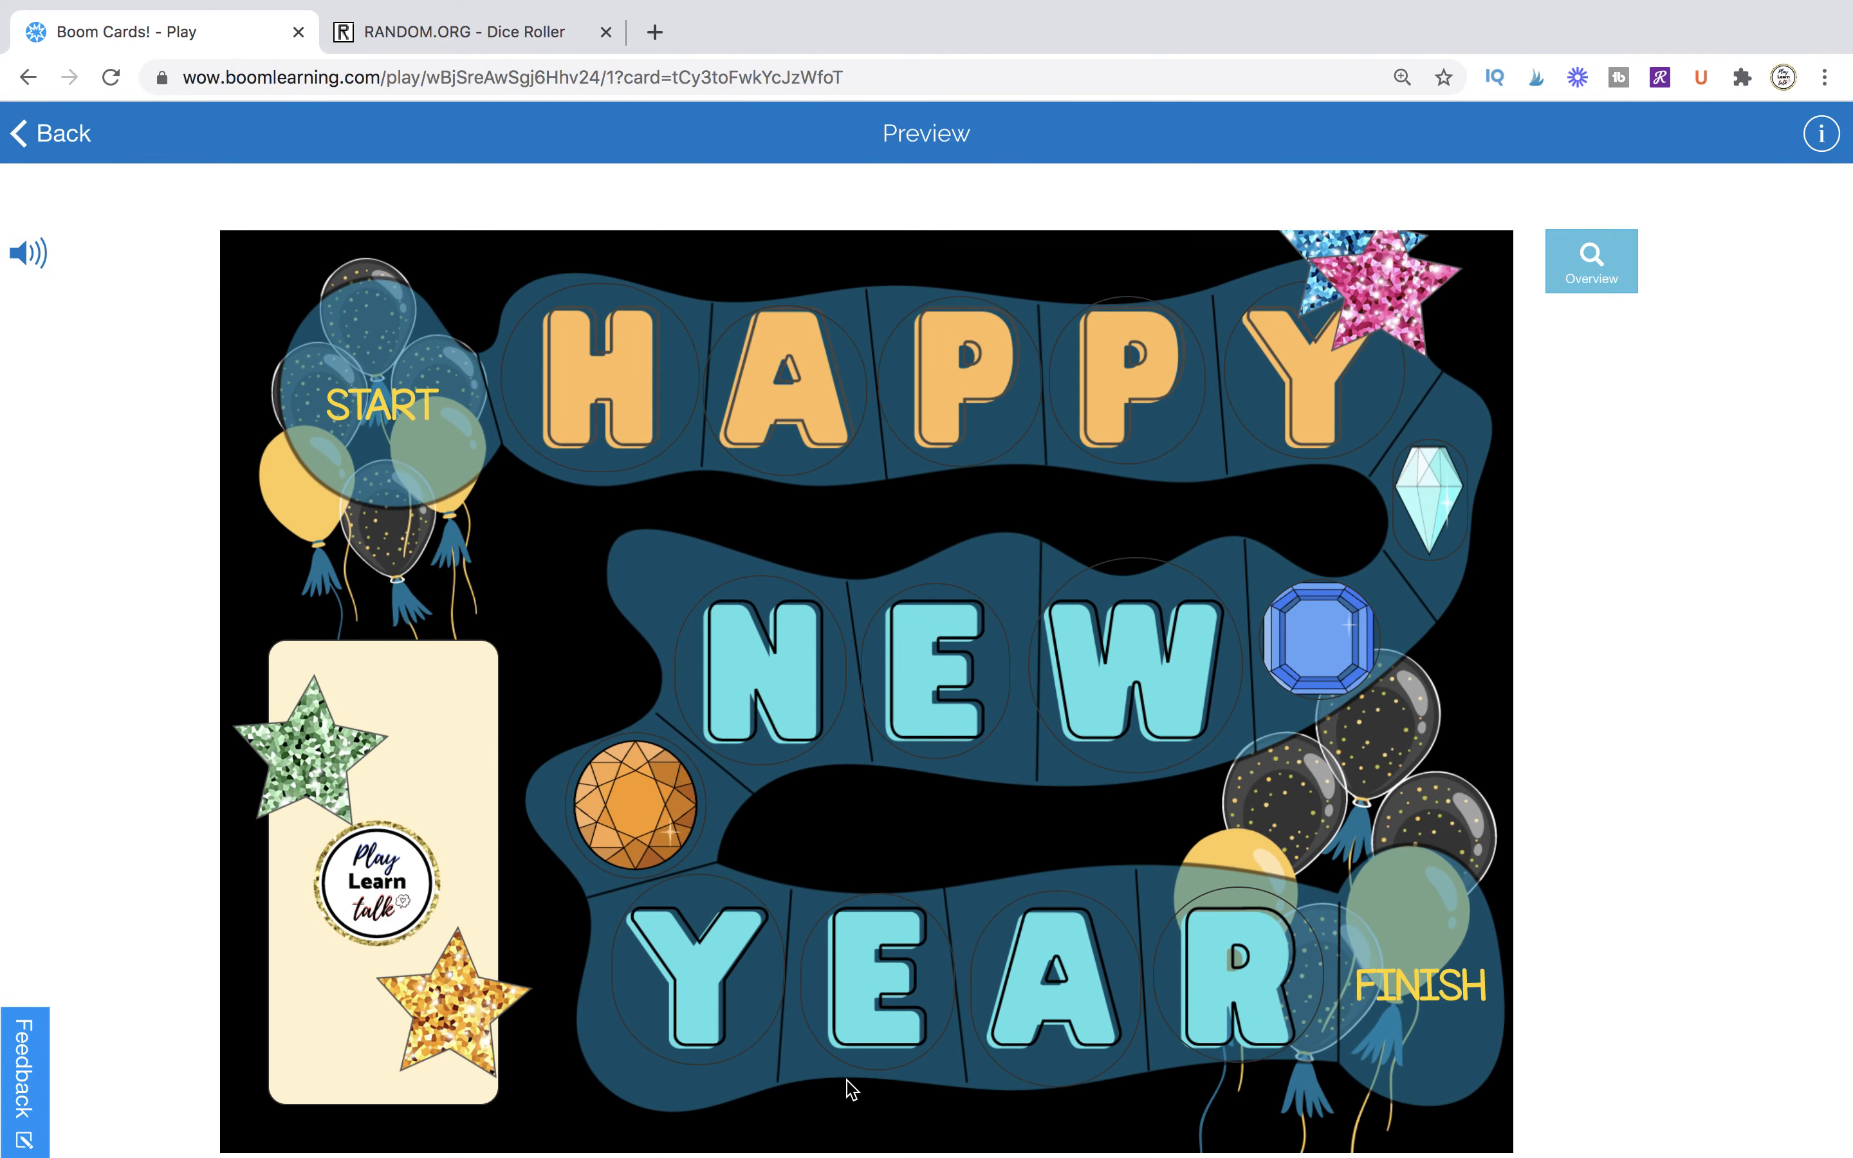